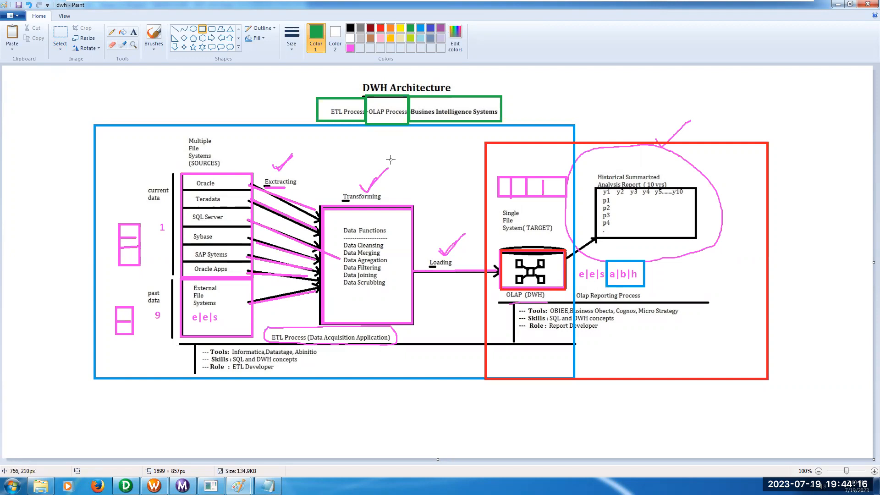
mouse_move(229, 374)
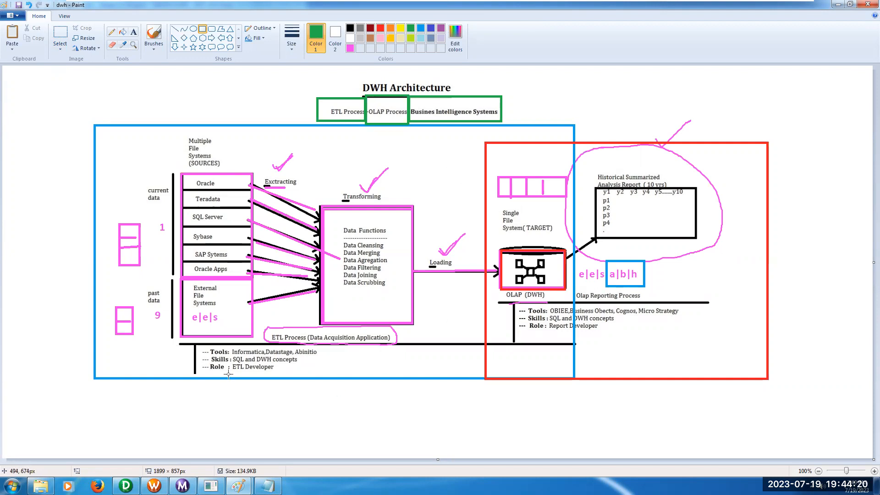
mouse_move(244, 239)
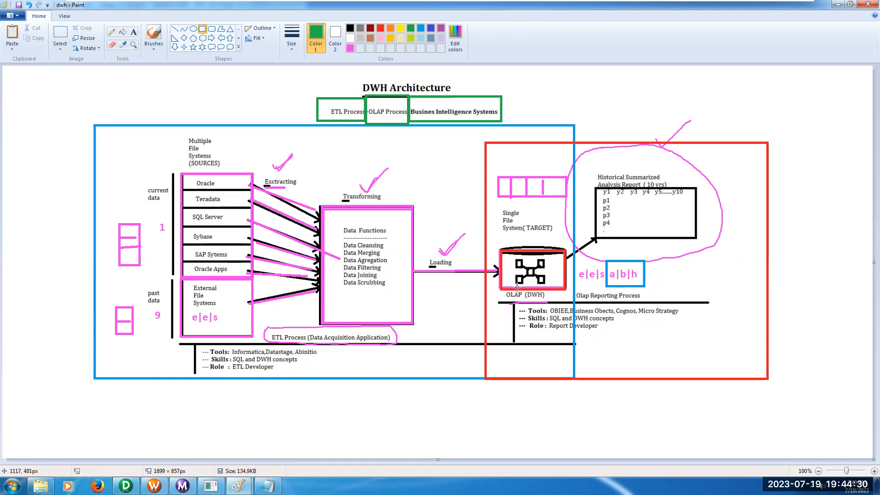
mouse_move(538, 272)
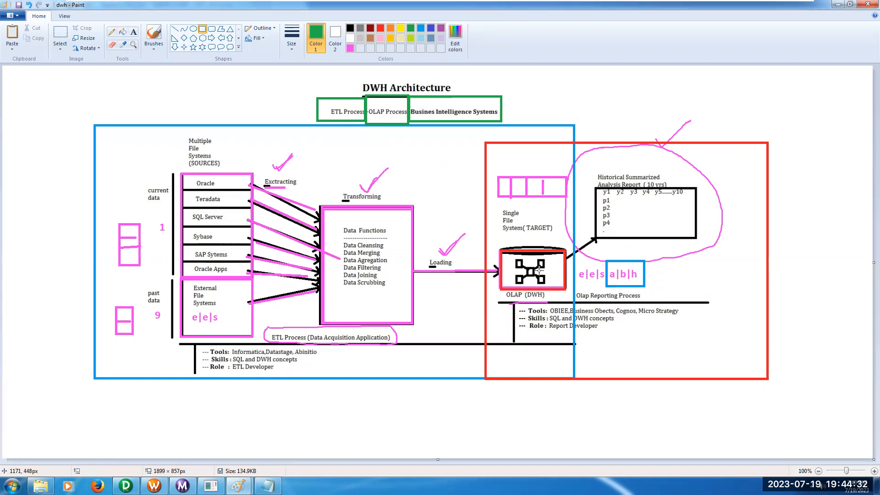
mouse_move(516, 334)
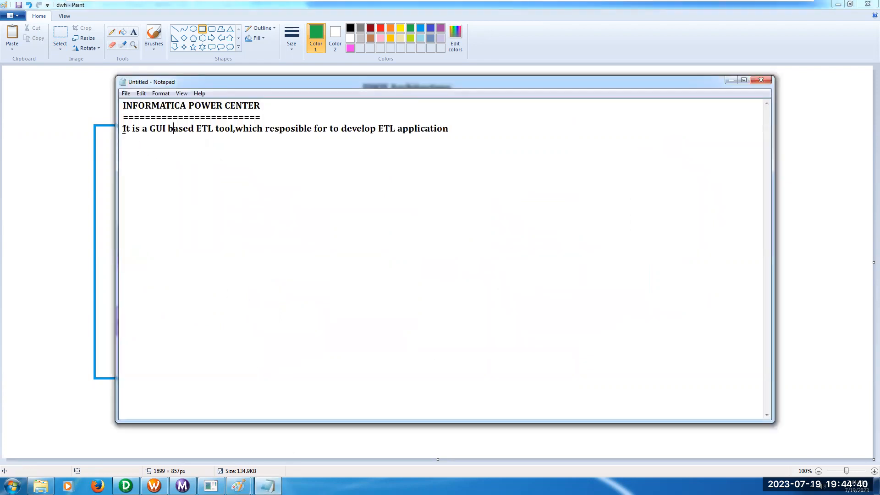
Step: Highlight phrases in the Informatica Power Center sentence, ending on the word GUI, for emphasis
drag(121, 129, 220, 128)
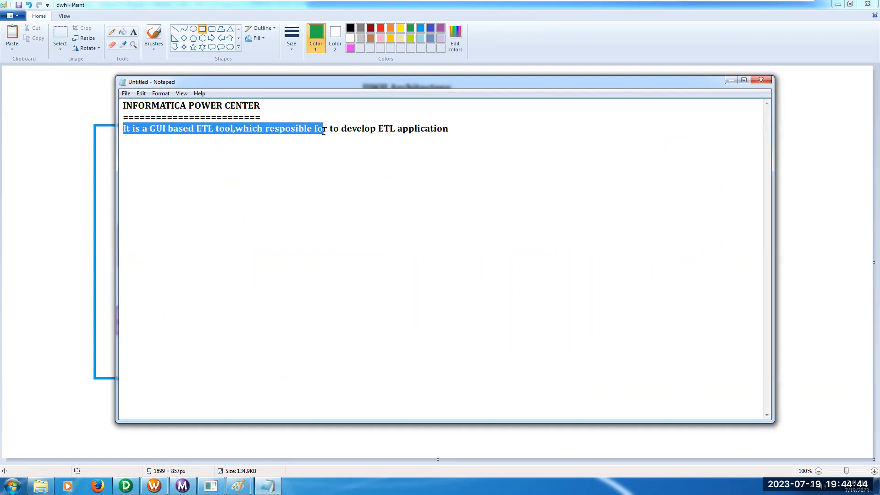
drag(325, 128, 434, 129)
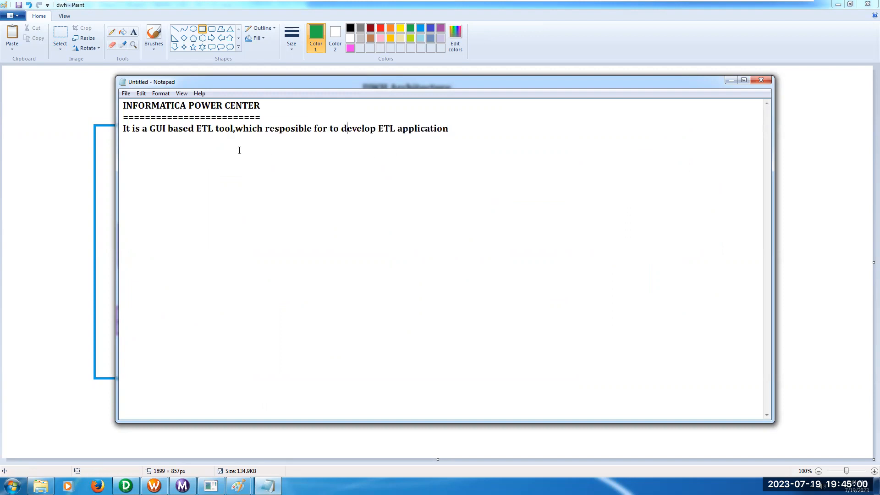
double_click(158, 128)
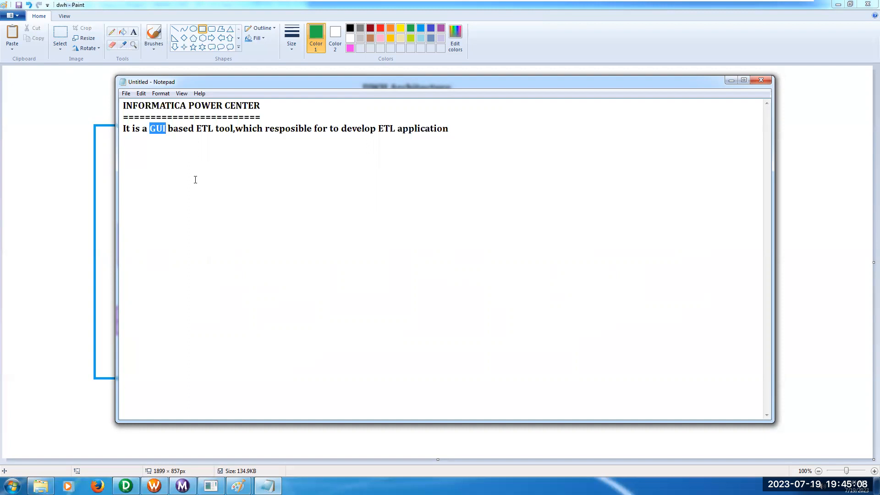
mouse_move(800, 181)
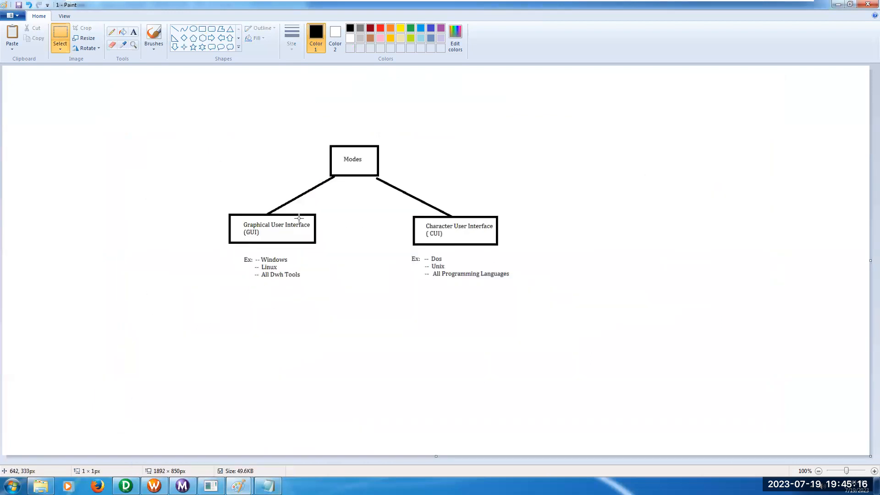
mouse_move(492, 229)
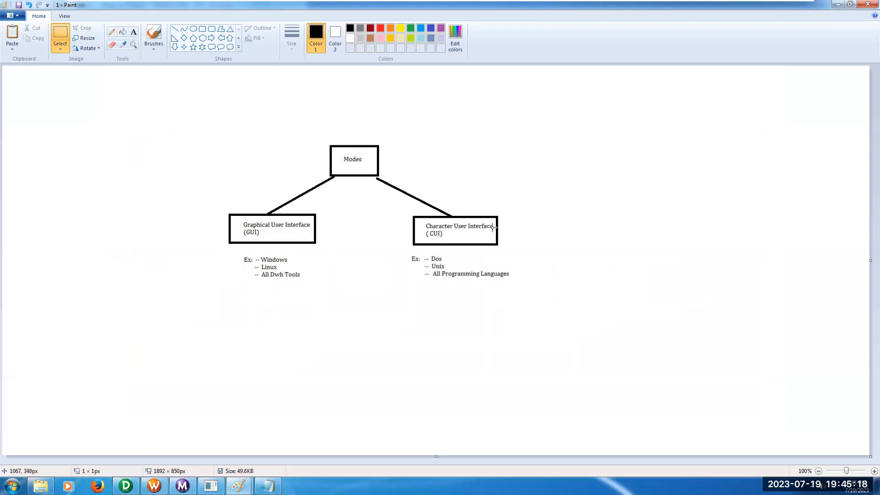
mouse_move(436, 240)
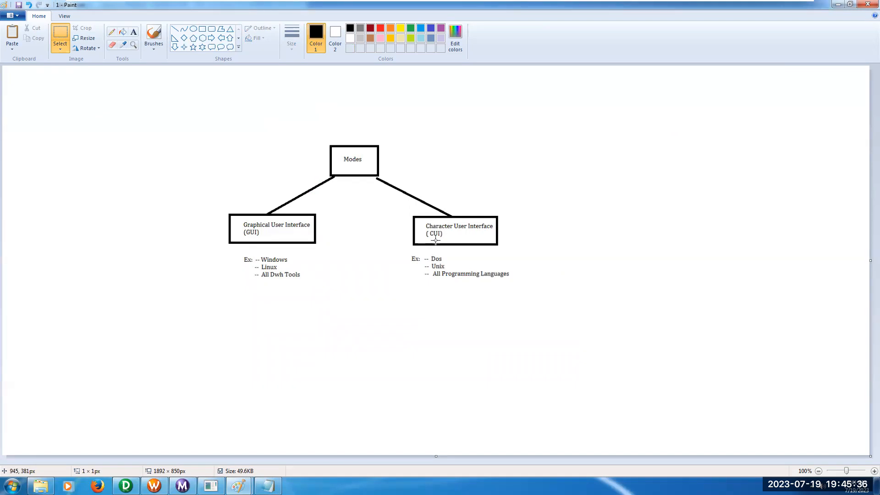
mouse_move(397, 263)
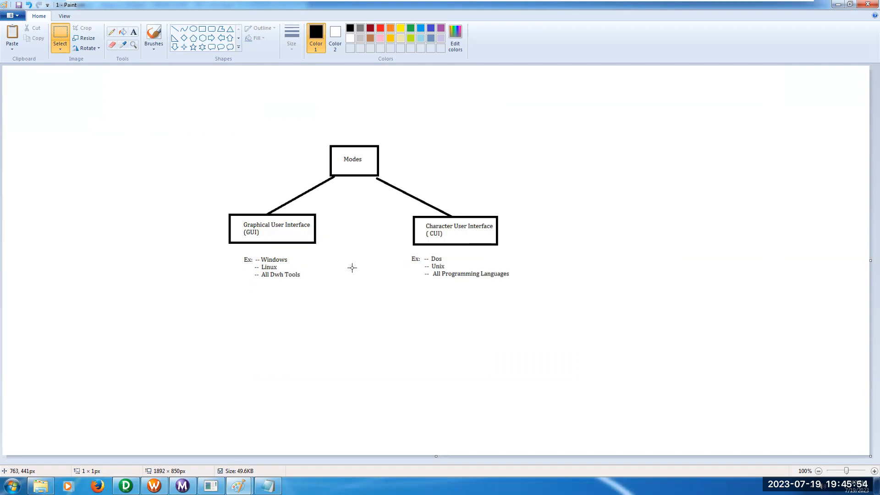
mouse_move(285, 247)
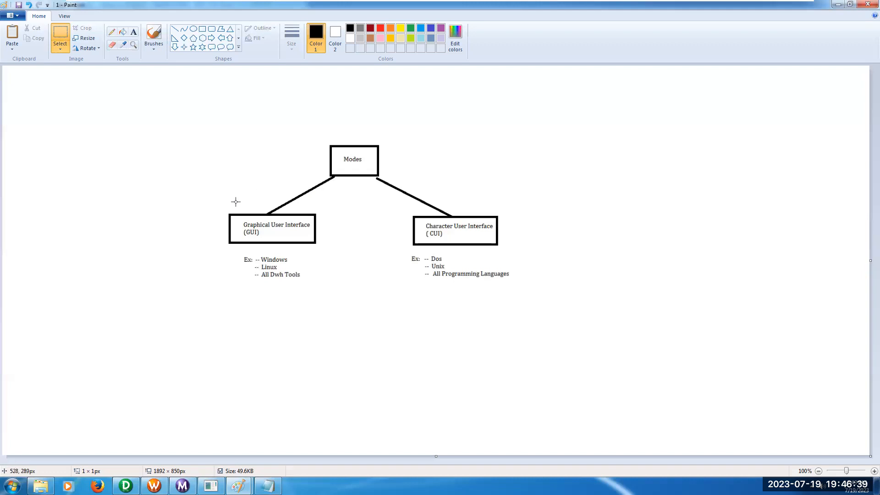
mouse_move(322, 230)
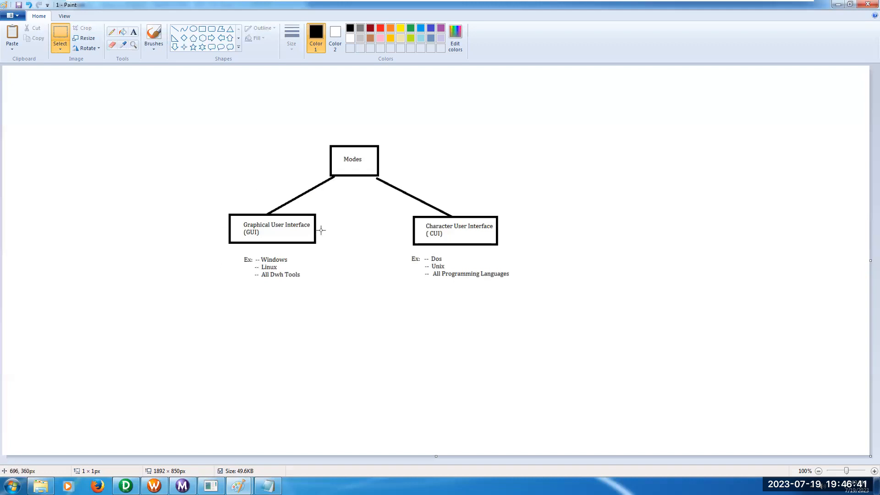
mouse_move(395, 285)
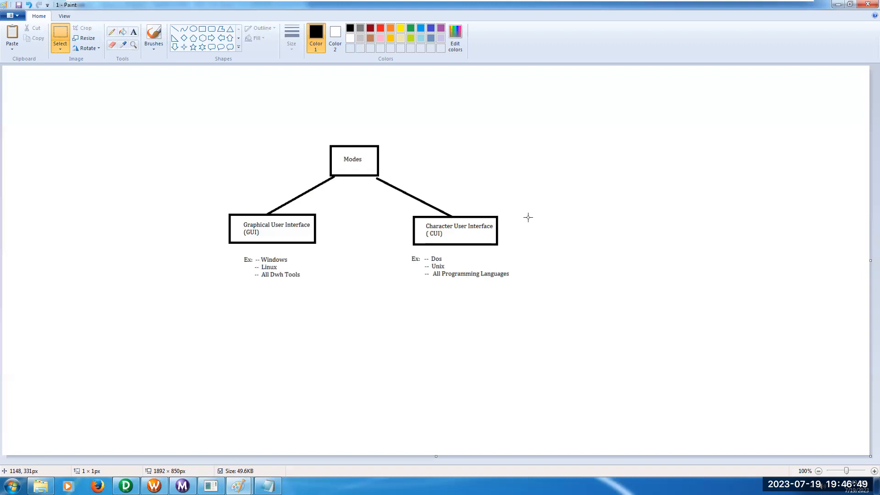
mouse_move(512, 225)
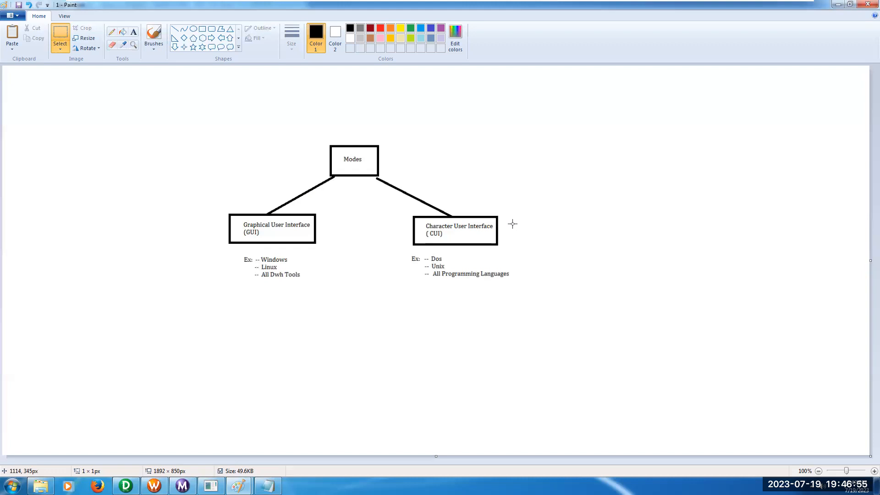
mouse_move(473, 249)
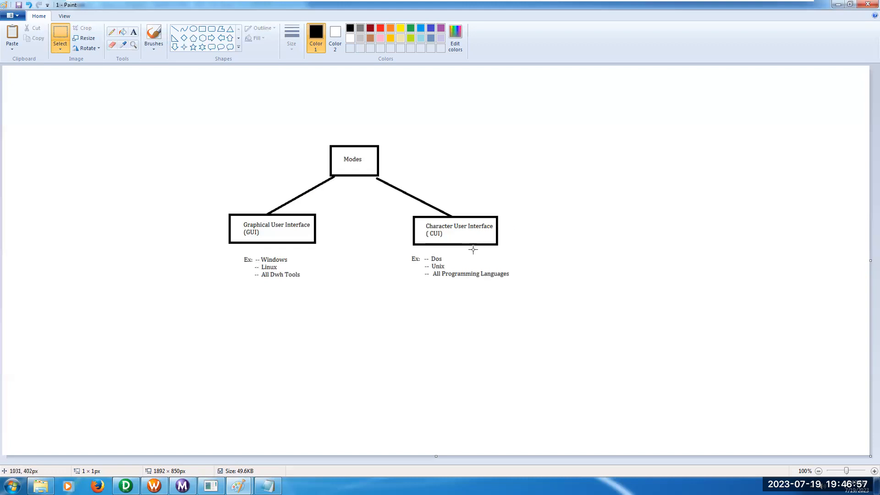
mouse_move(503, 249)
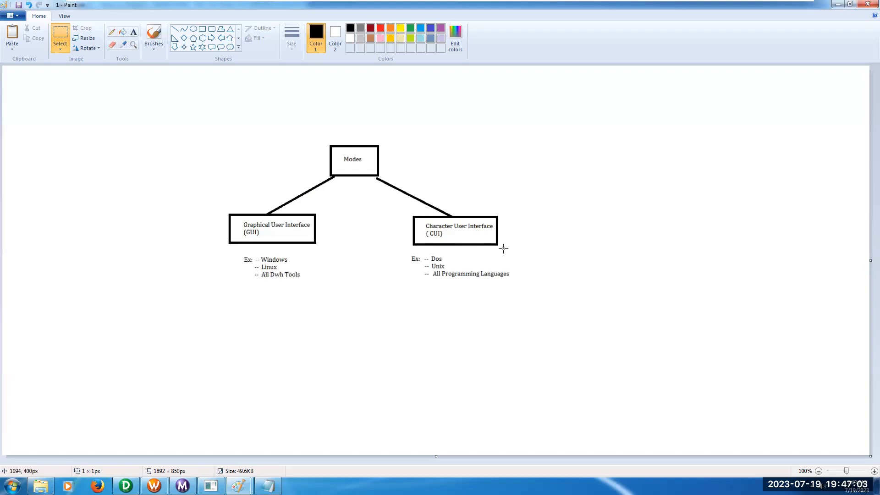
mouse_move(306, 196)
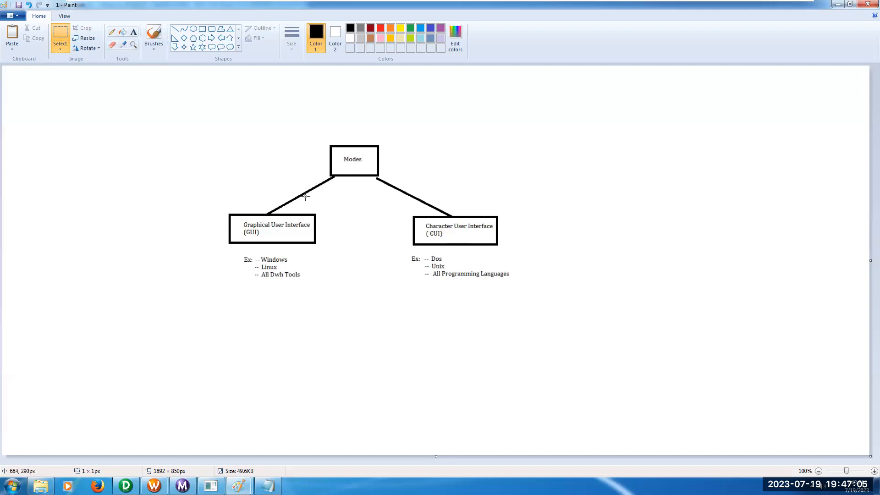
mouse_move(407, 230)
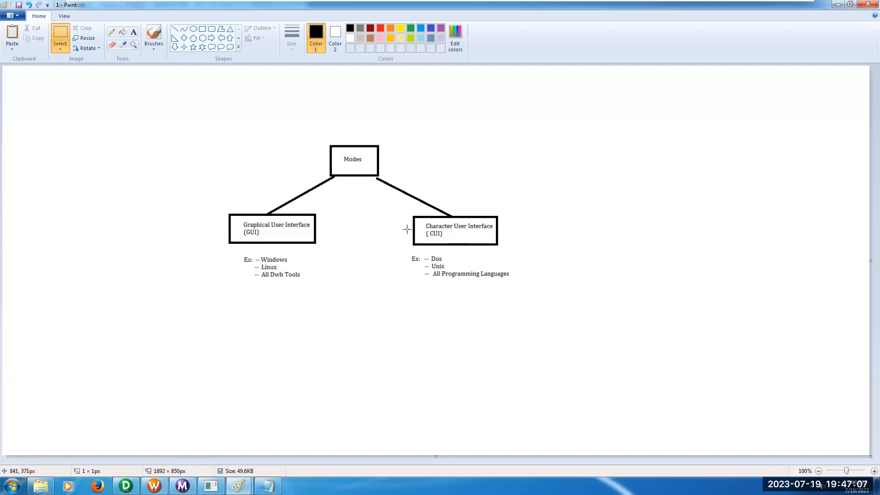
mouse_move(532, 219)
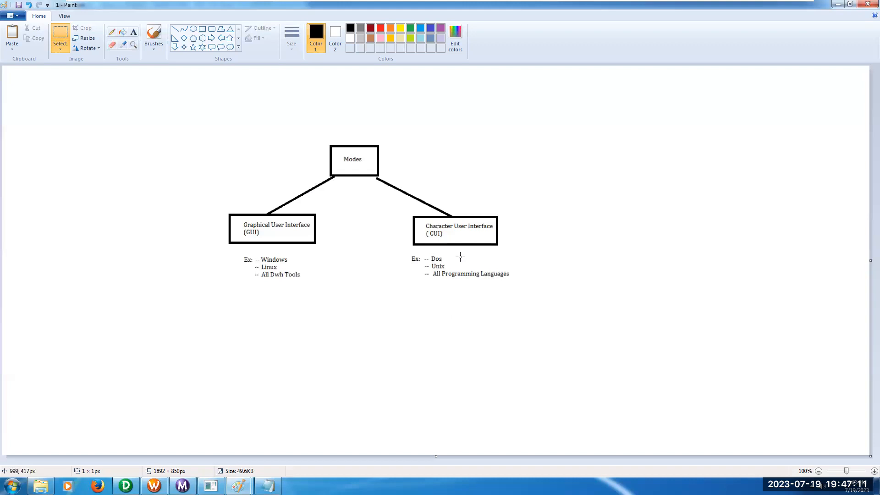
mouse_move(469, 280)
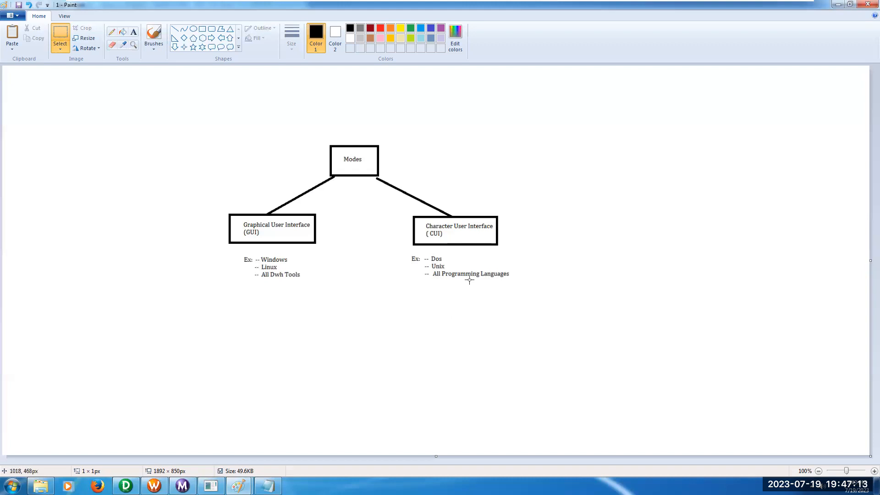
mouse_move(508, 279)
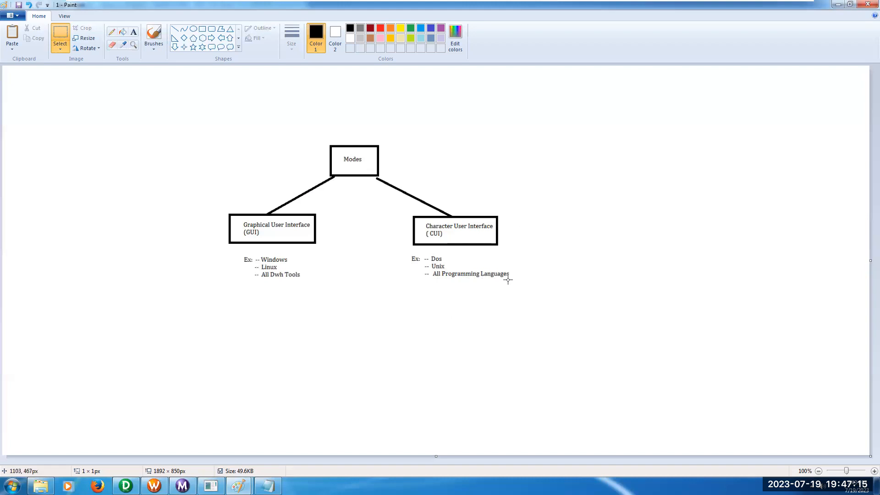